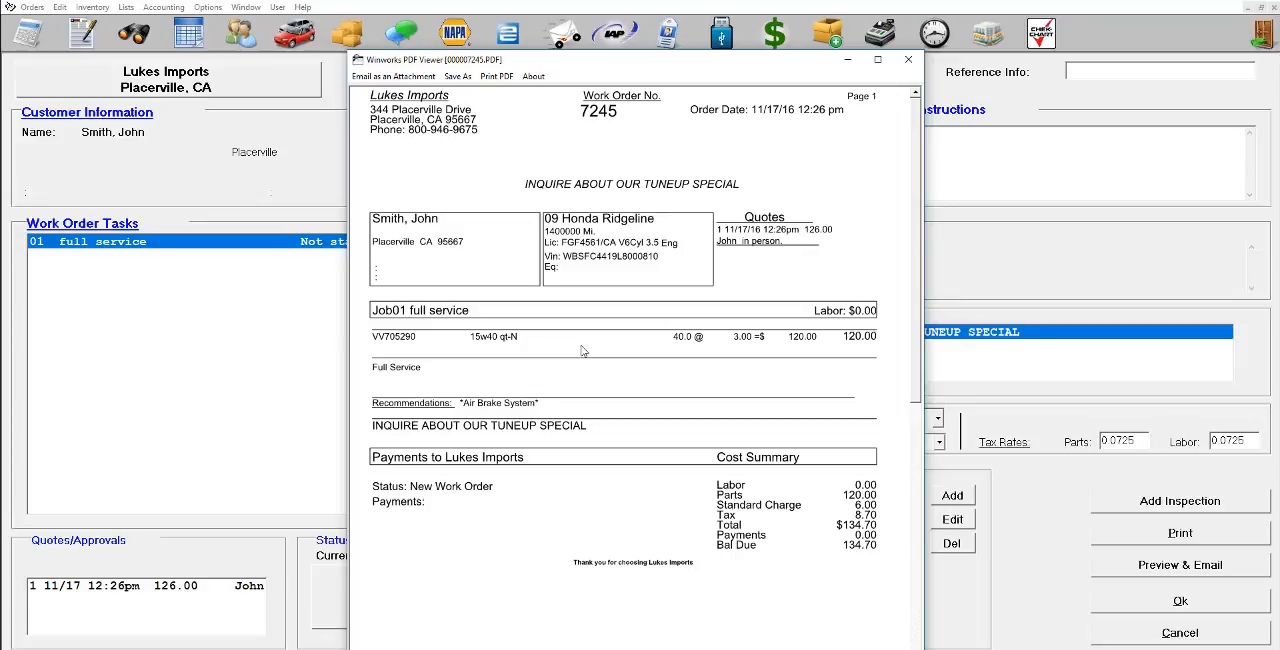
pyautogui.moveTo(716, 202)
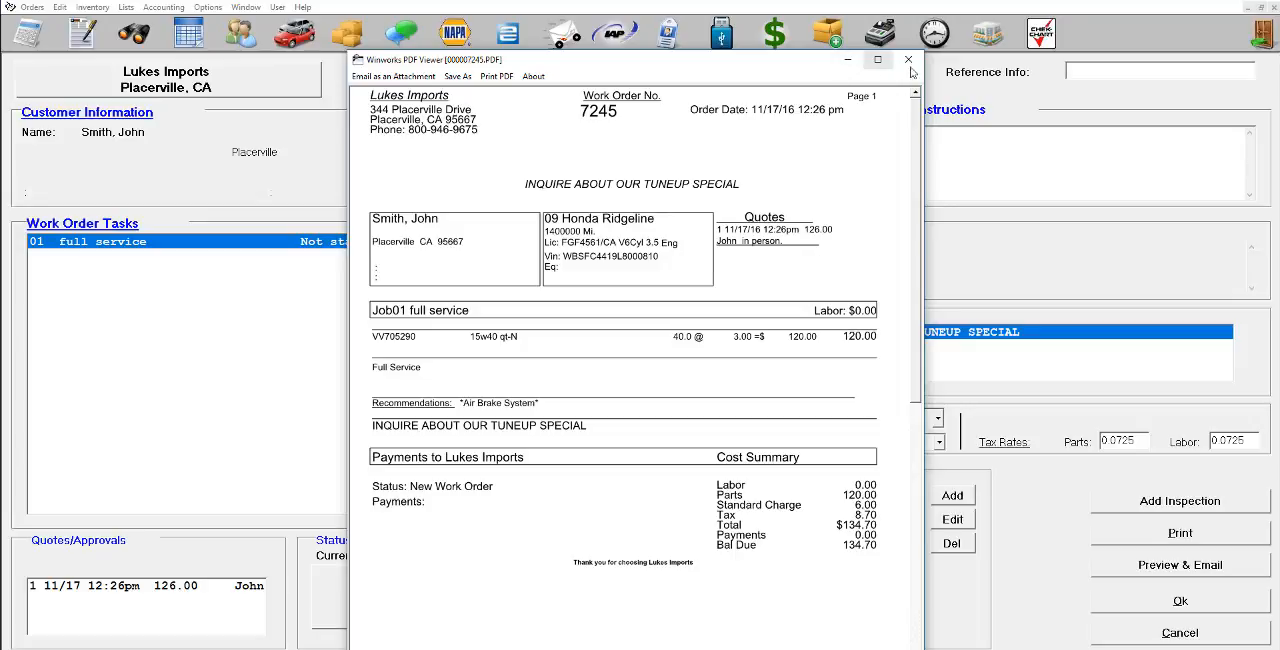
# Close the work order PDF preview and open the Statement Editor from Options
pyautogui.click(907, 60)
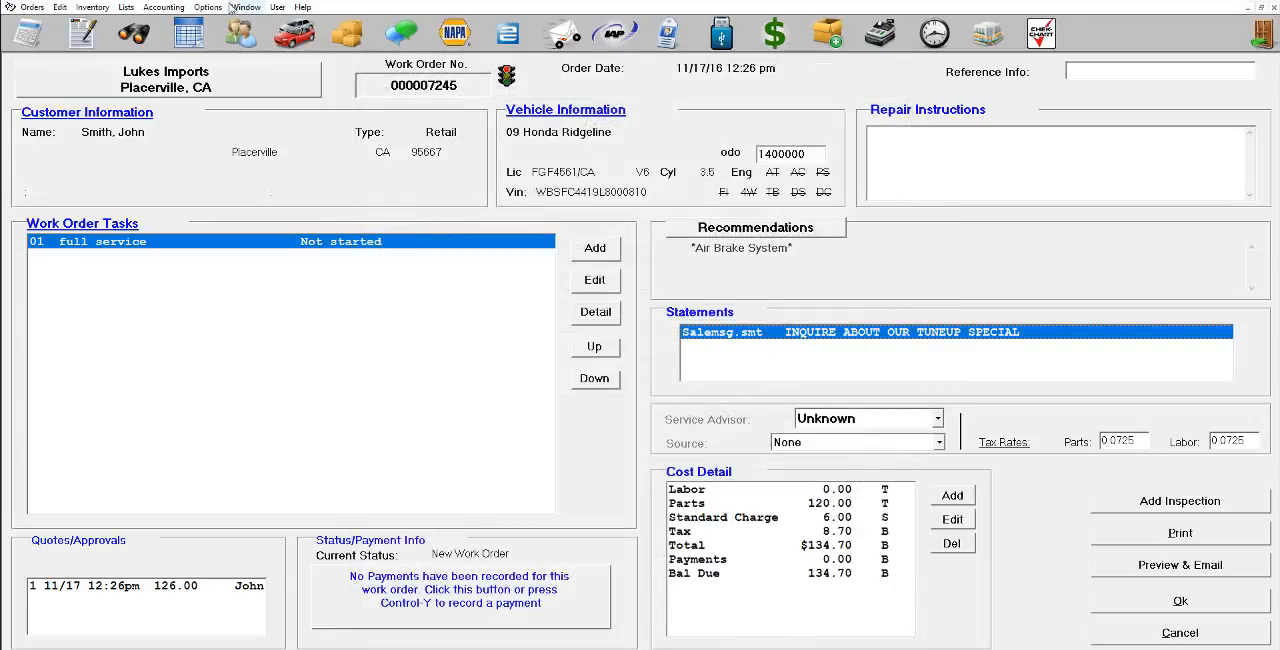
pyautogui.click(207, 7)
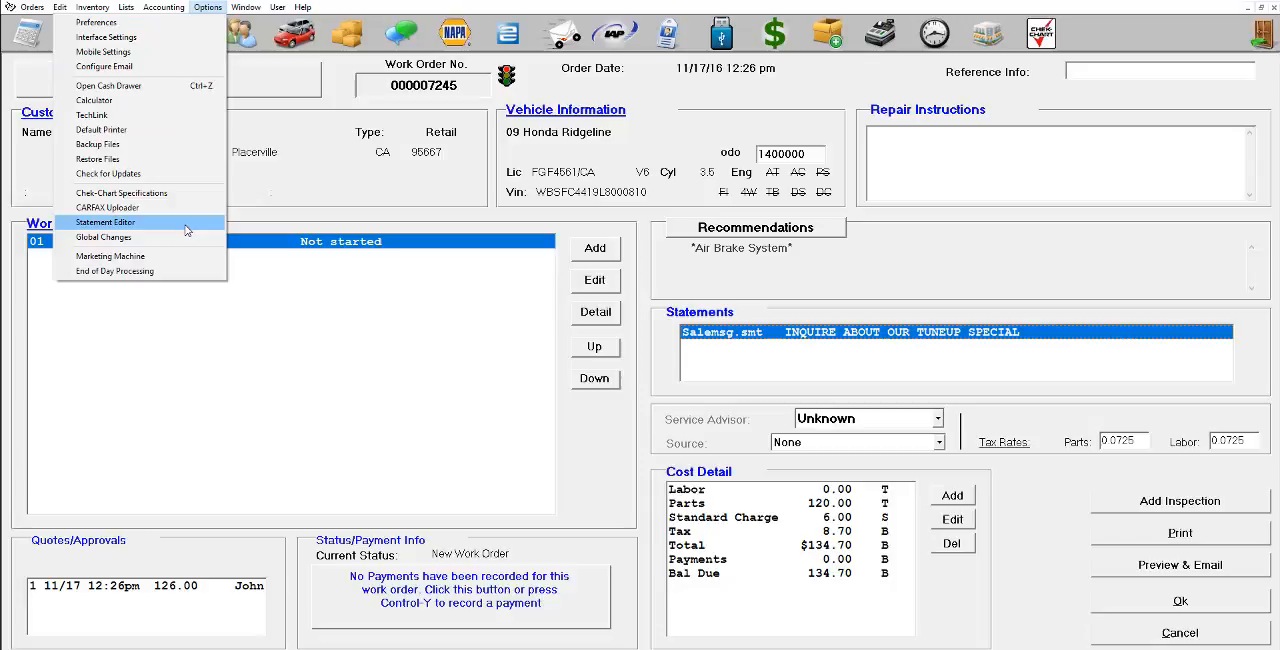
pyautogui.click(105, 222)
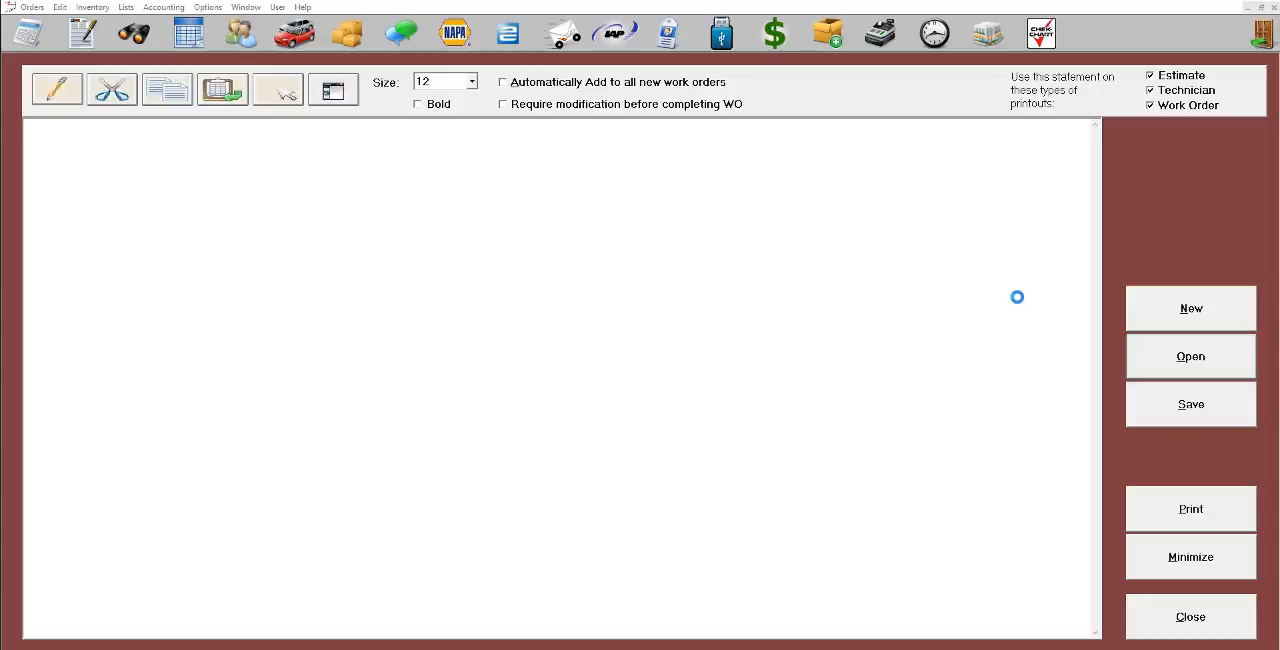
# Open the Salemsg.smt tune-up special statement in the editor
pyautogui.click(1190, 356)
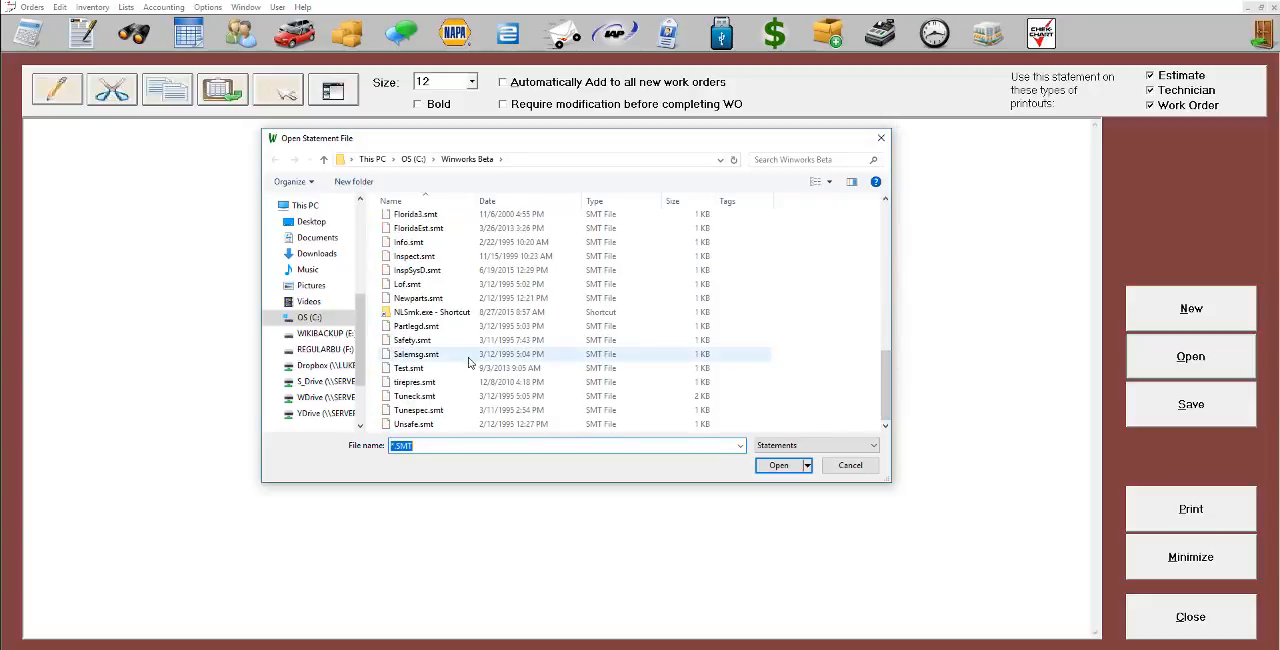
pyautogui.click(778, 465)
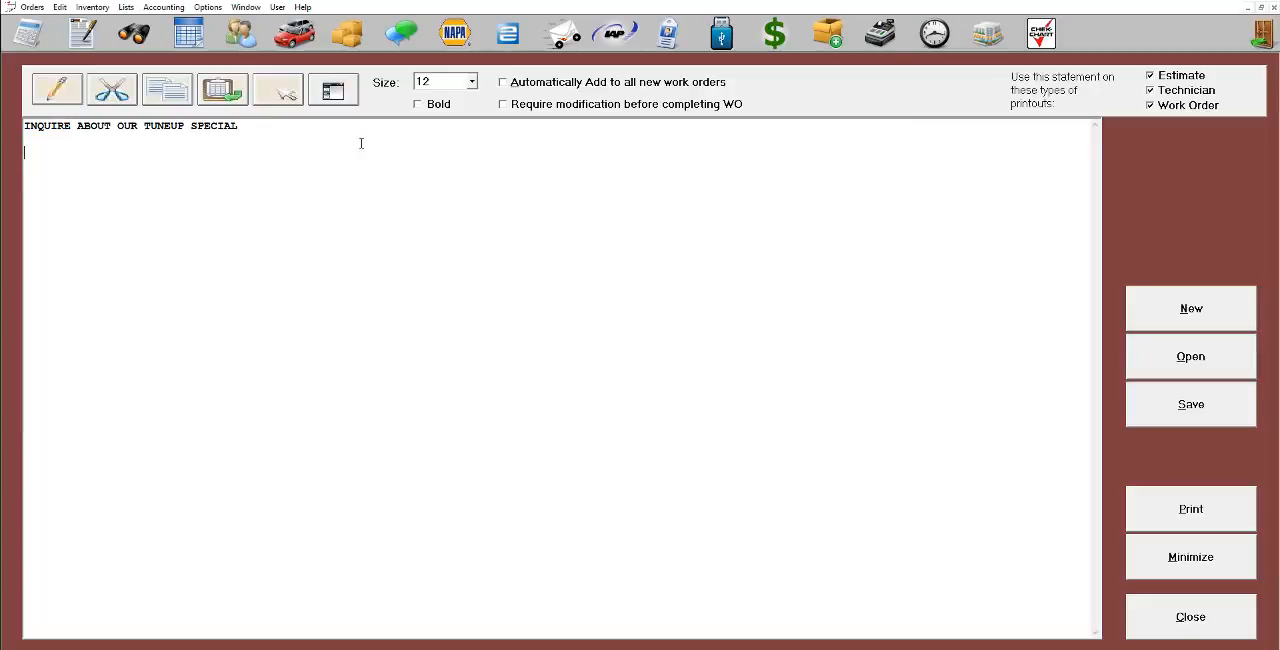
# Append ' for 10% Off' to the statement and save, replacing the existing Salemsg.smt
pyautogui.write('for 10')
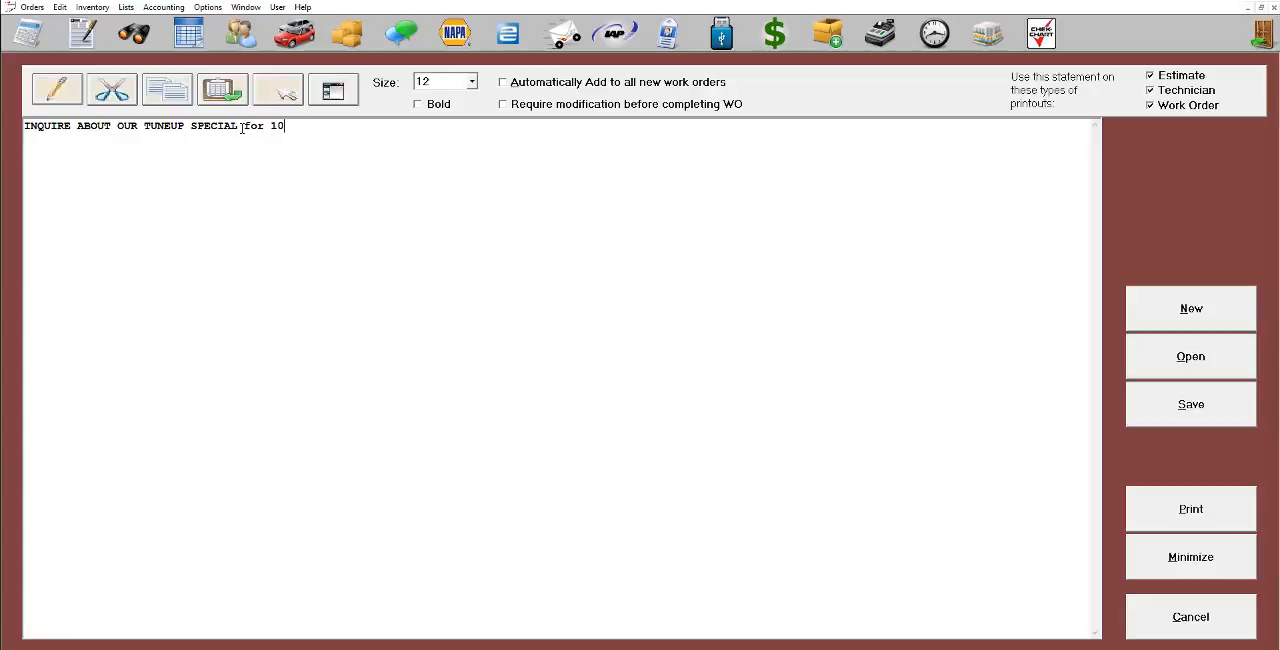
pyautogui.write('% Off')
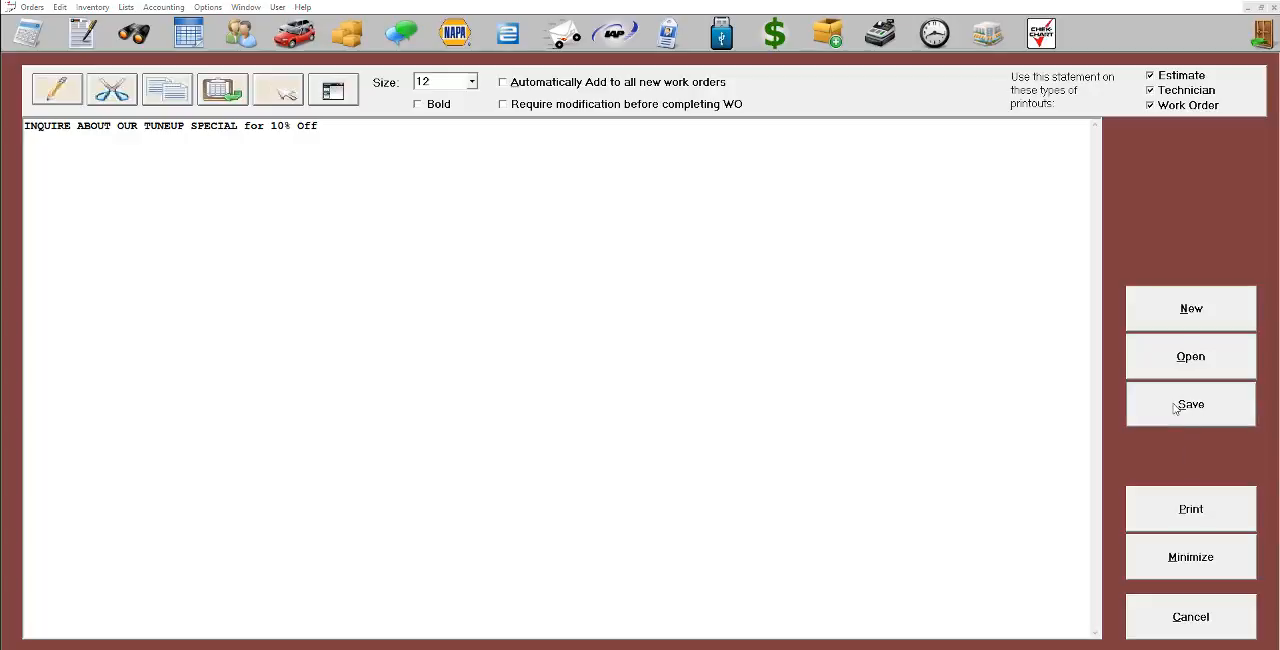
pyautogui.click(1190, 404)
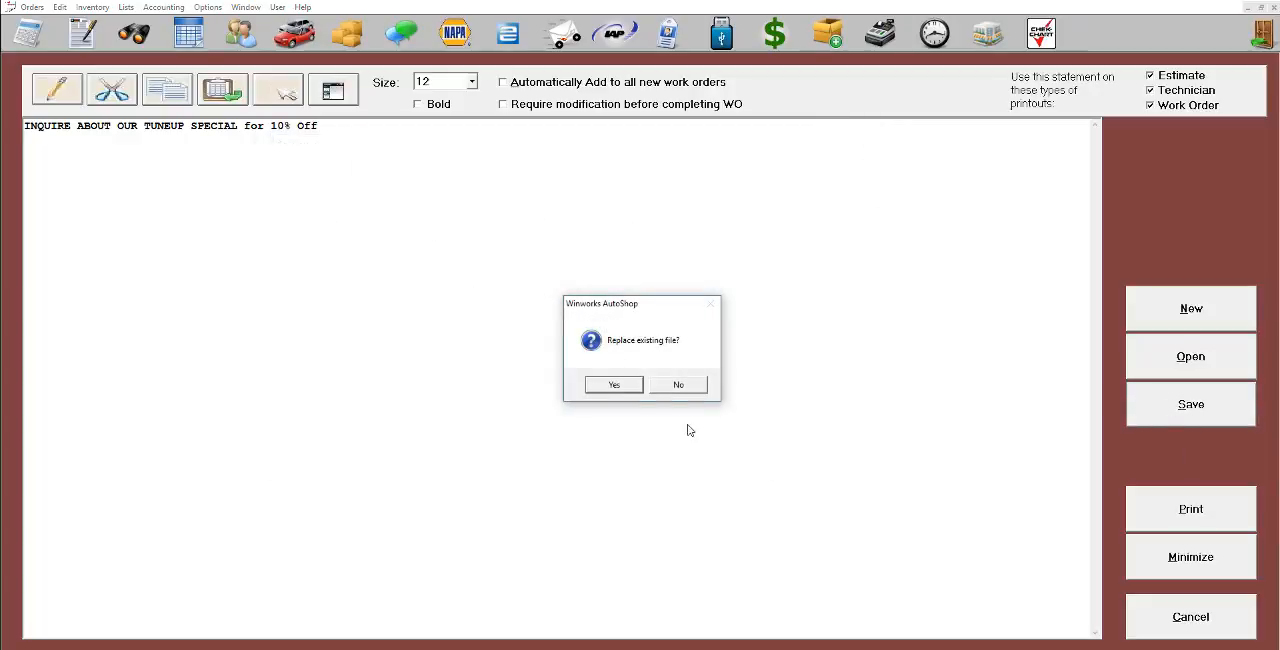
pyautogui.click(613, 384)
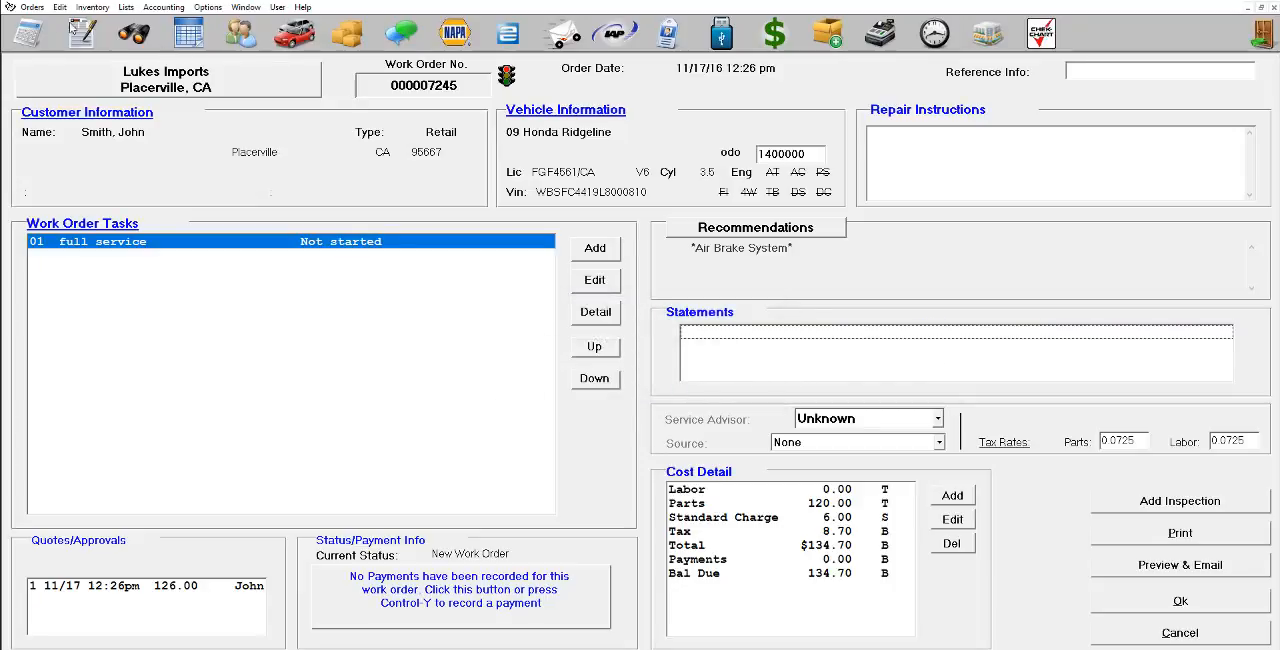
# Add the Salemsg.smt statement to work order 7245 and preview the printout
pyautogui.click(31, 7)
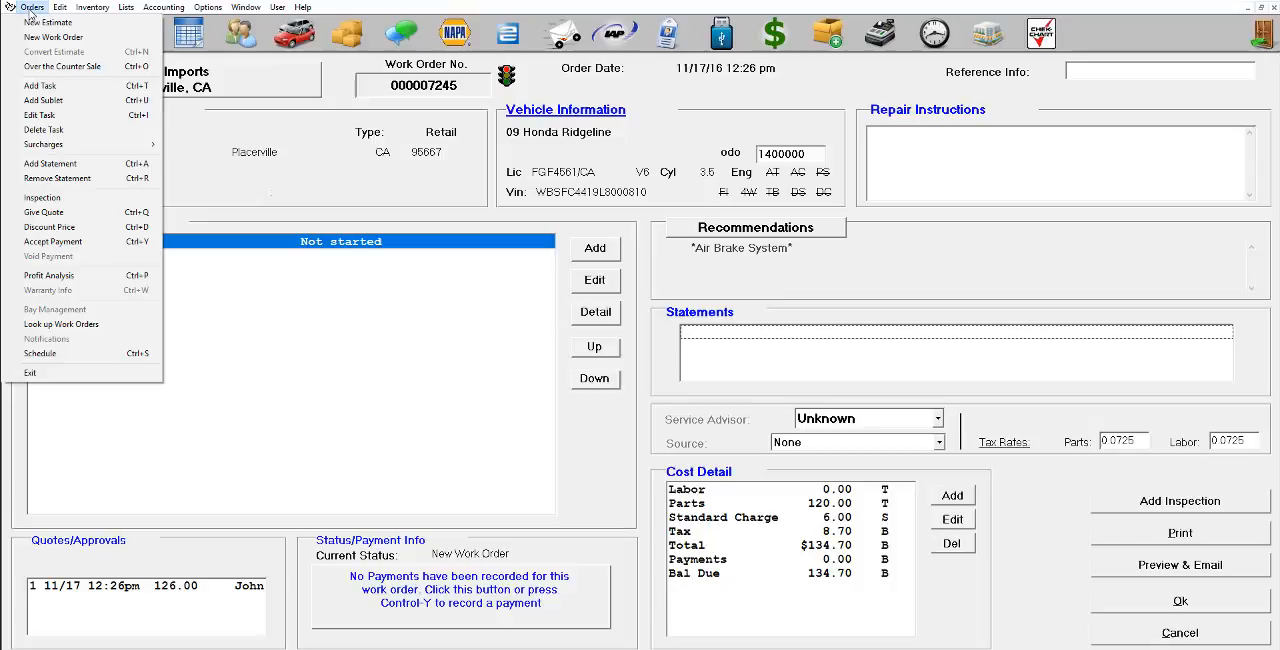
pyautogui.click(50, 163)
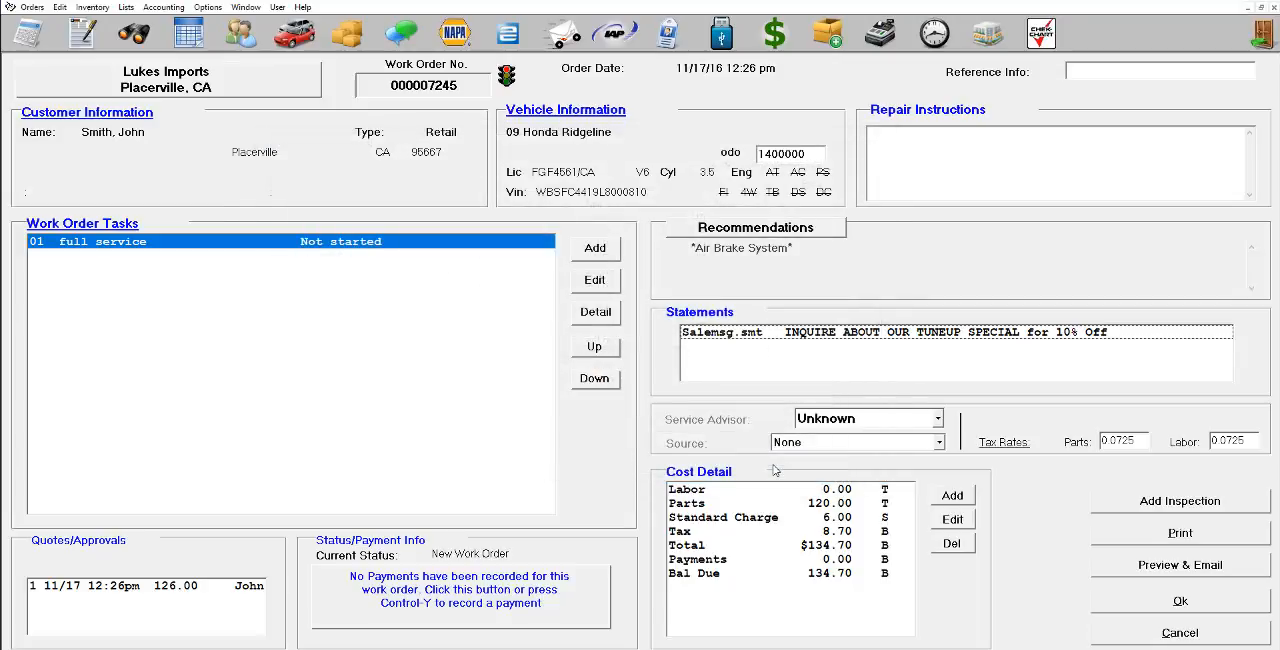
pyautogui.click(1179, 532)
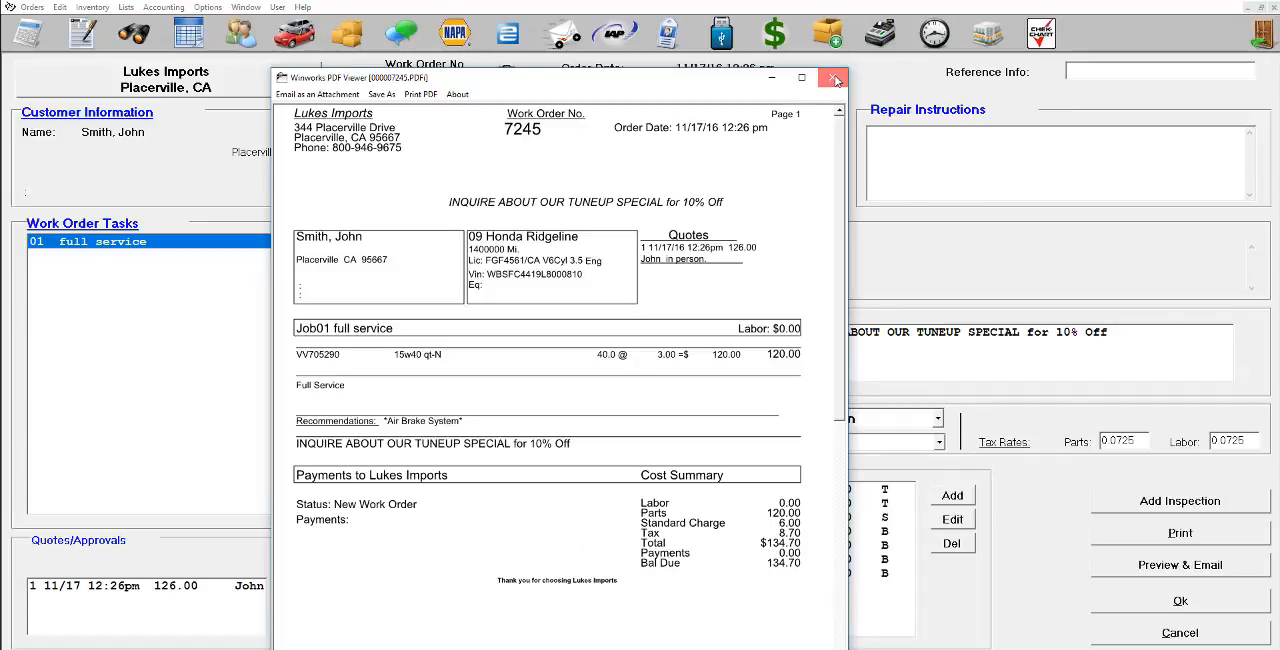
pyautogui.click(835, 78)
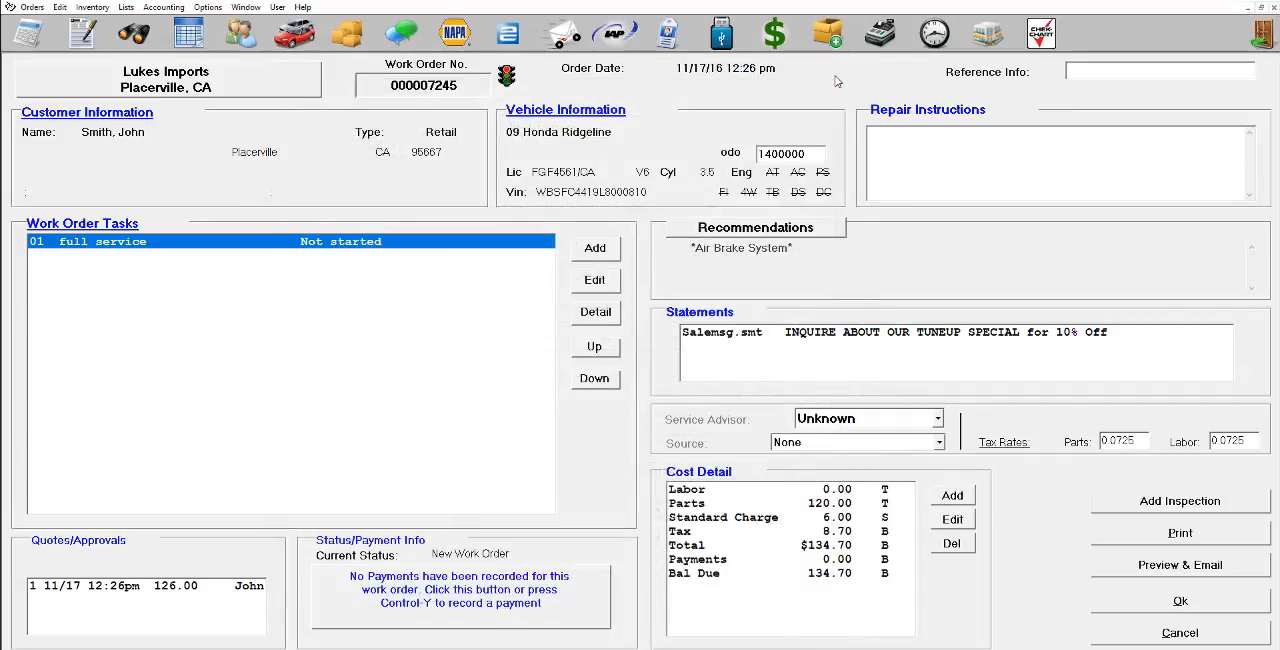